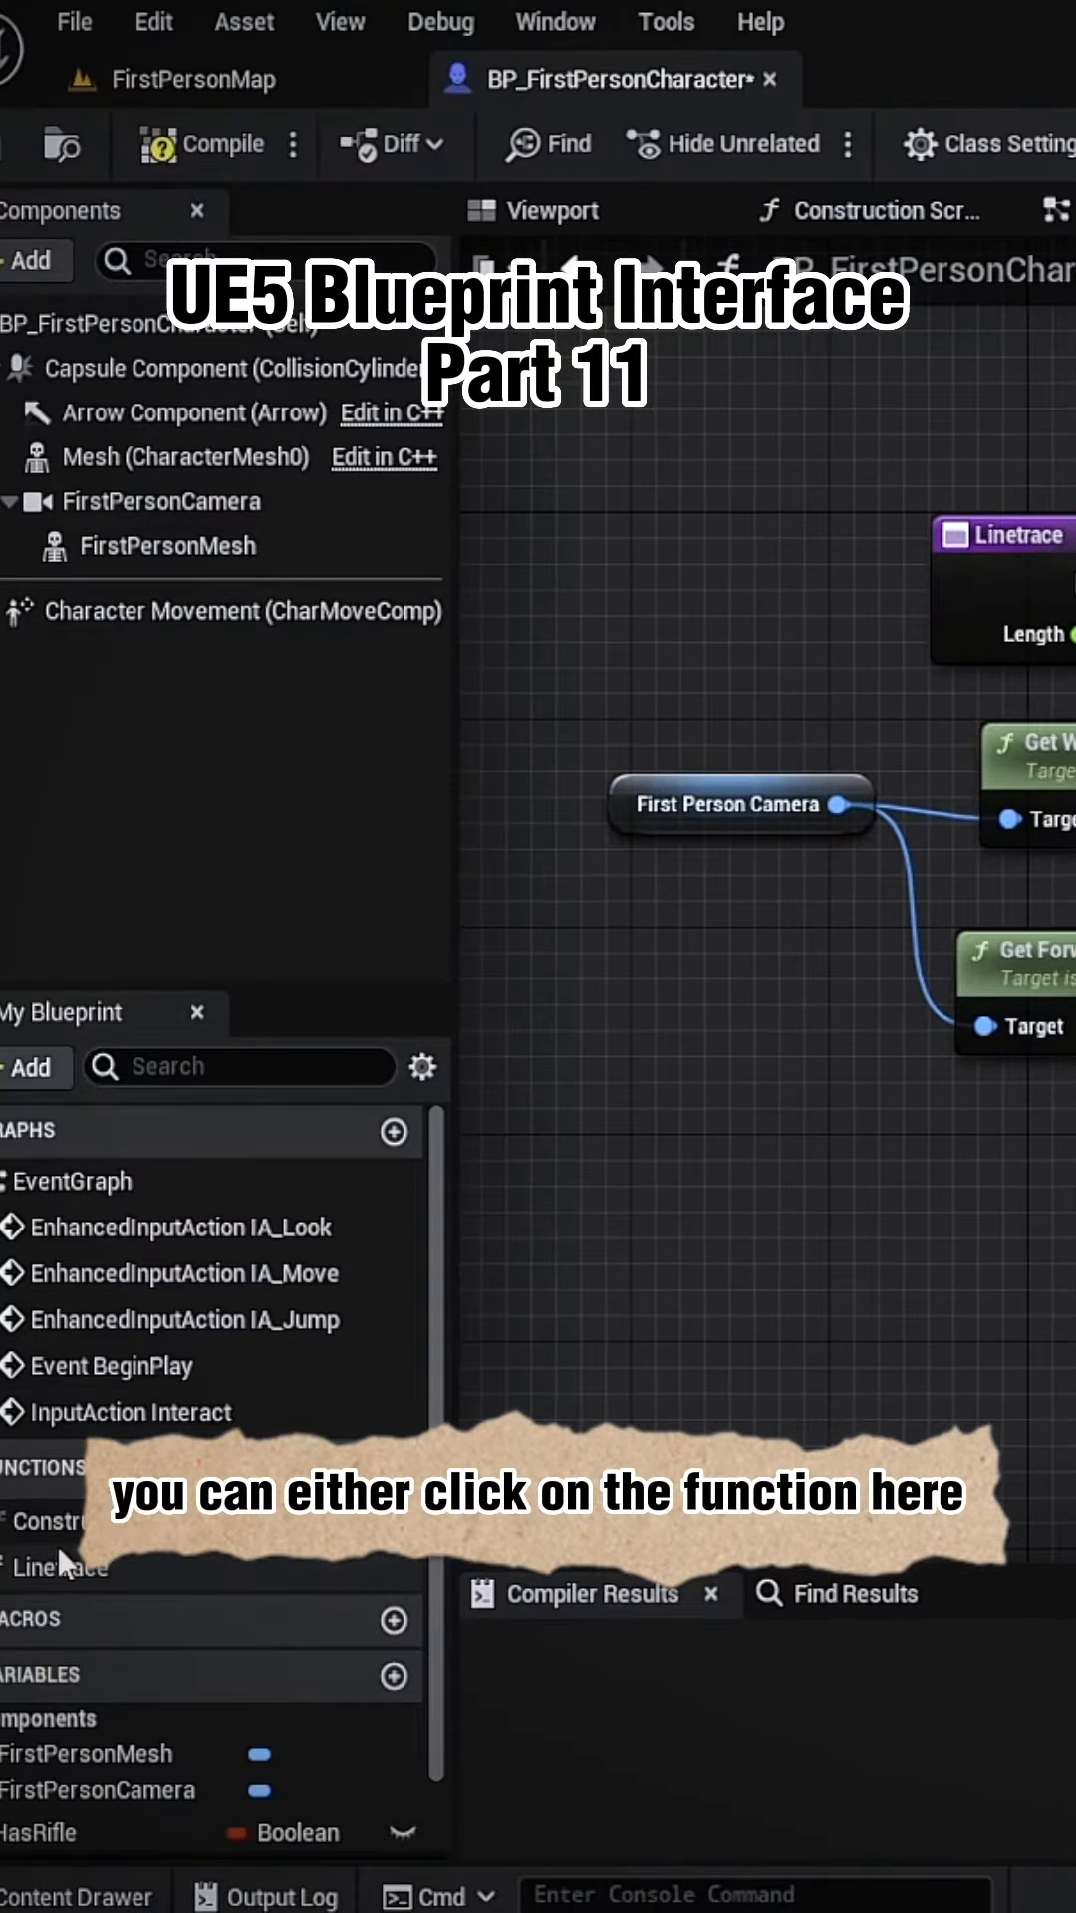
# Step: Select the Linetrace function under Functions to show its Length input and empty outputs
pyautogui.click(56, 1568)
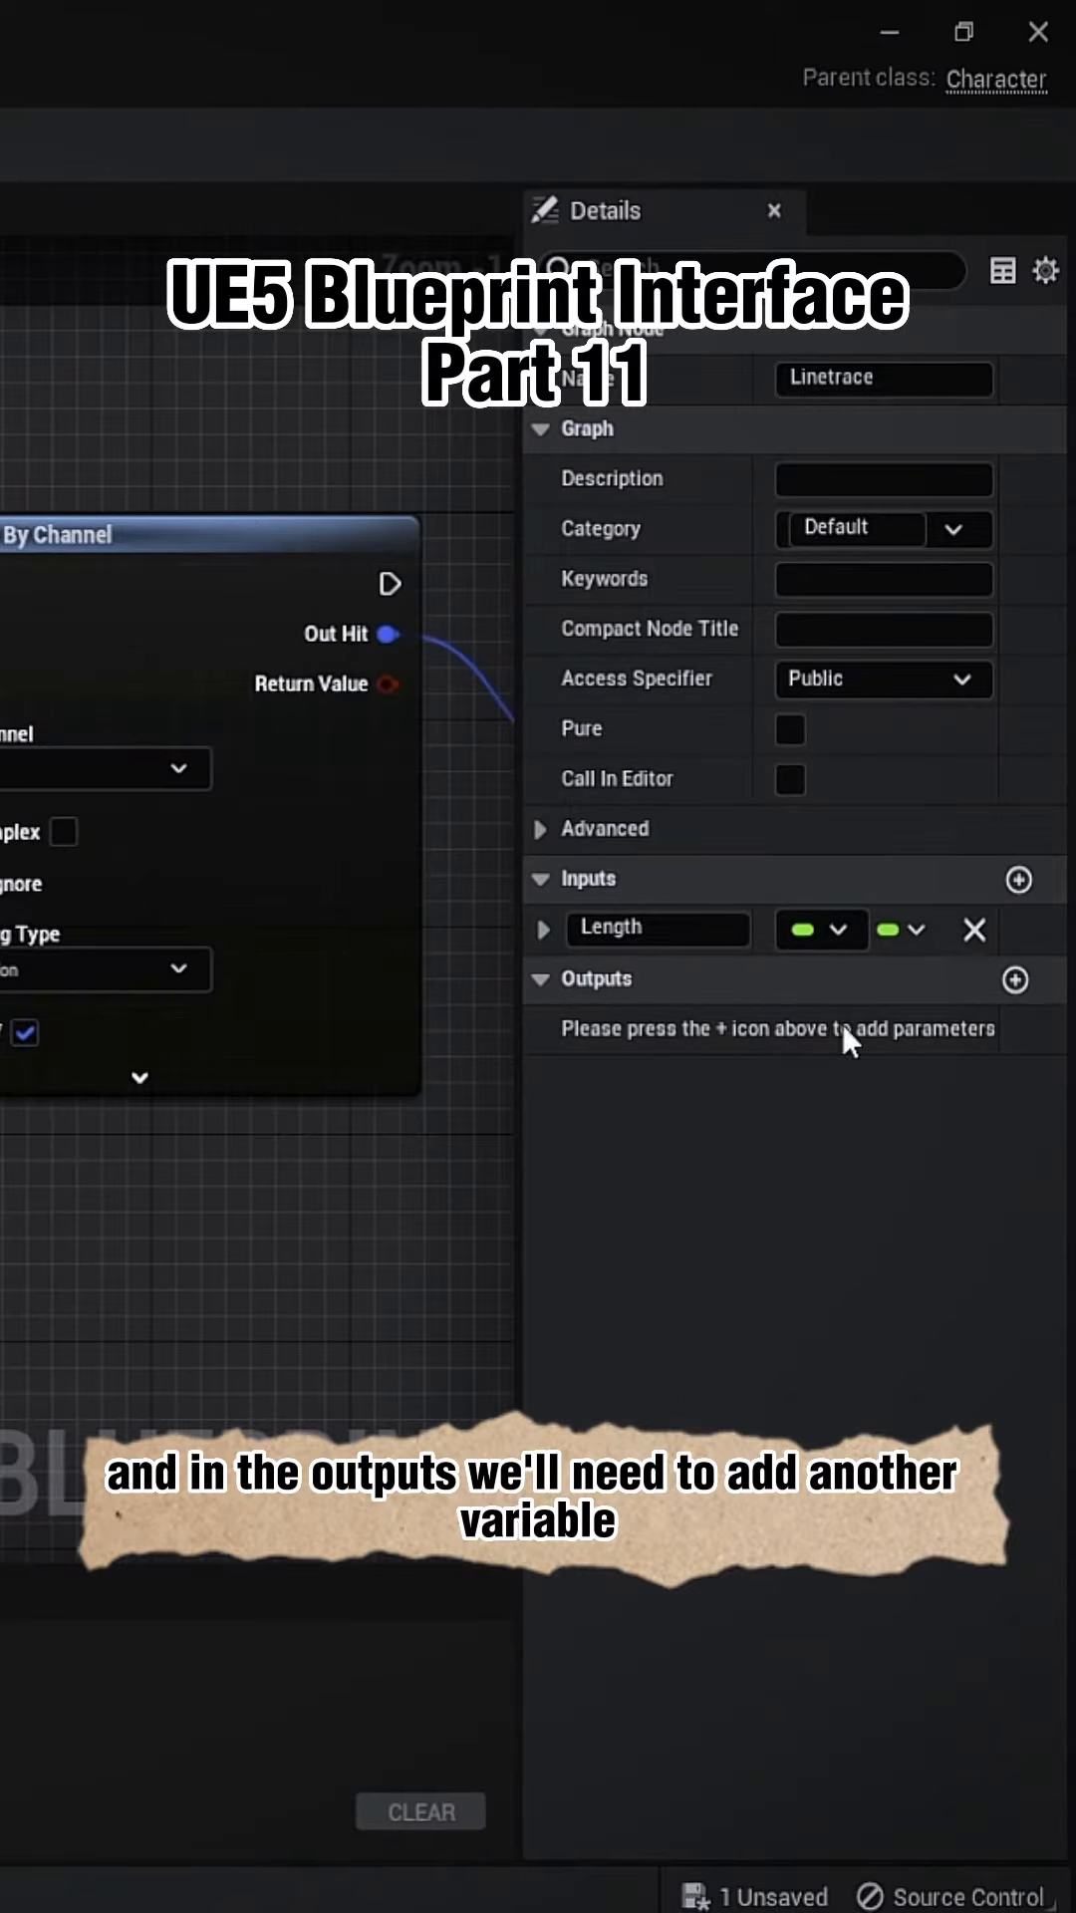
# Step: Add an output parameter named Hit Actor to the Linetrace function
pyautogui.click(1015, 979)
pyautogui.write('Hit Actor')
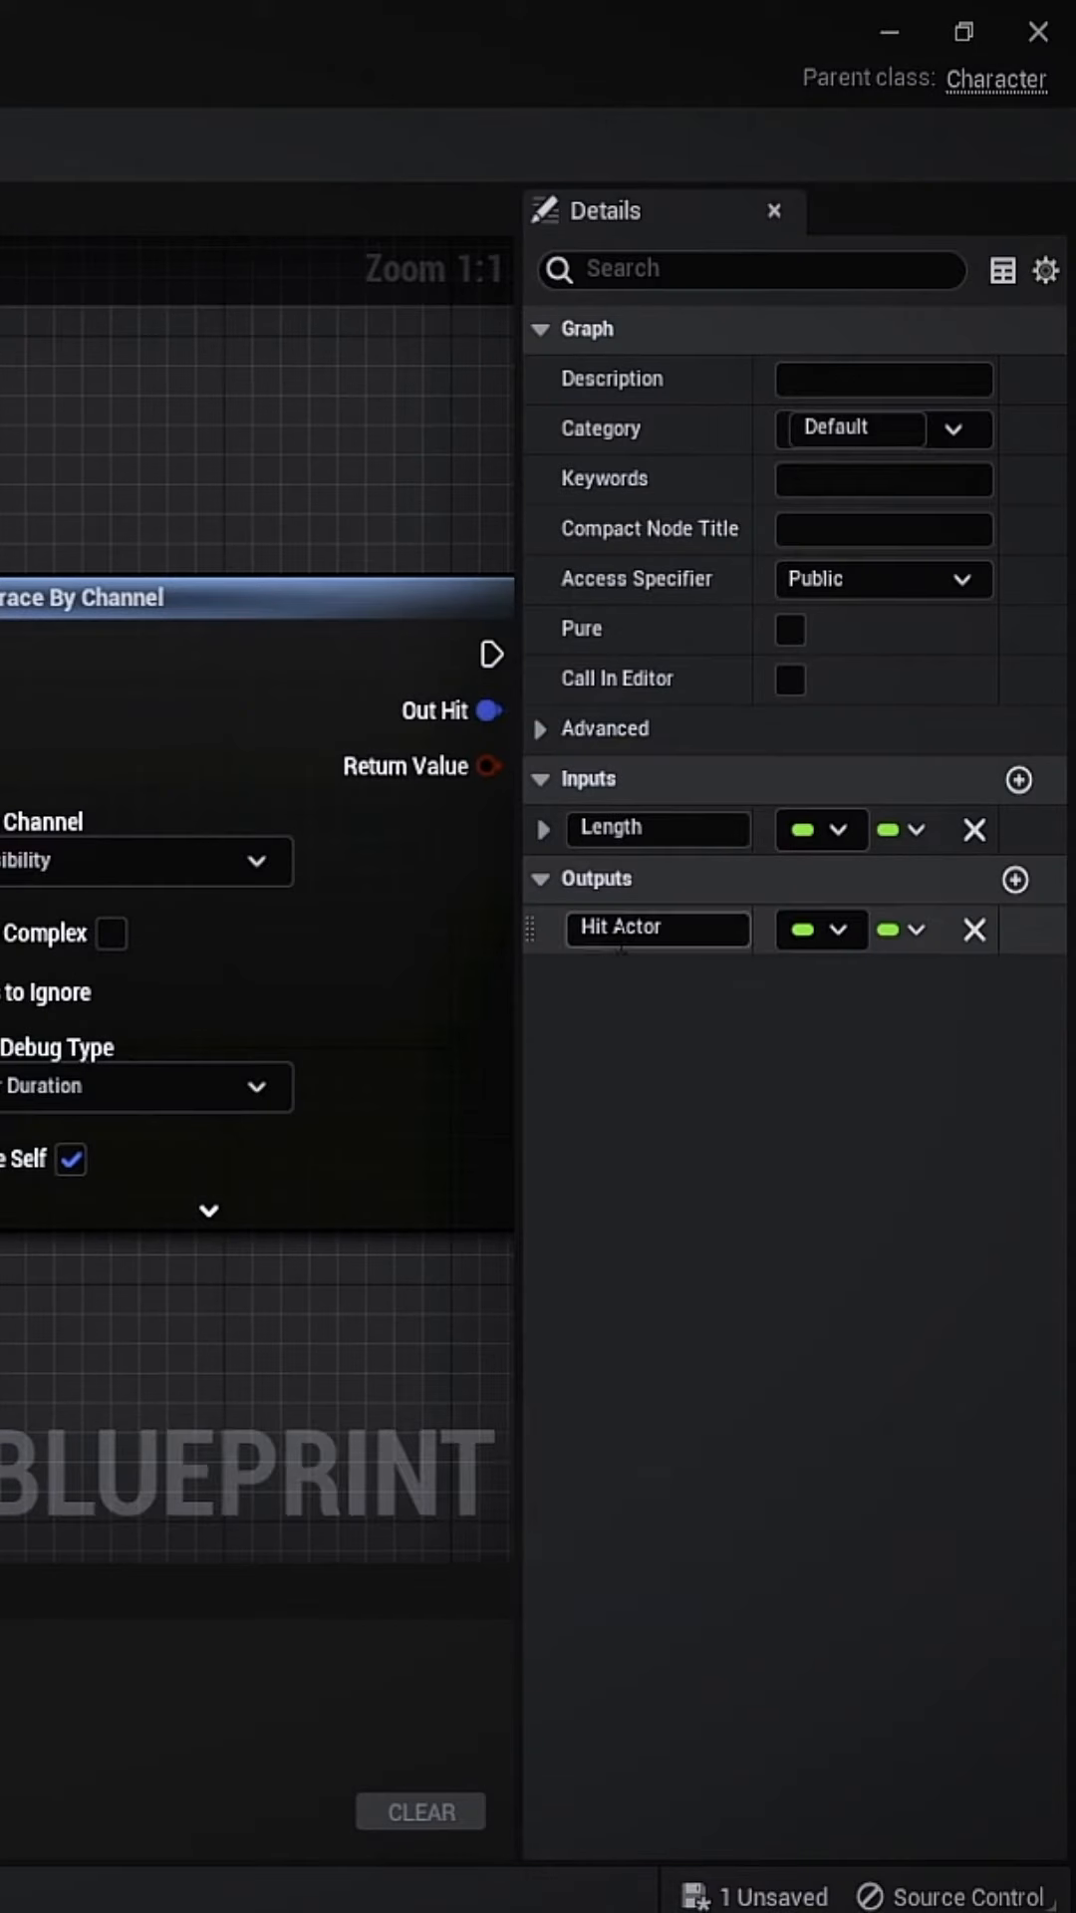
# Step: Set the Hit Actor output's type to Actor Object Reference via the type search
pyautogui.click(842, 929)
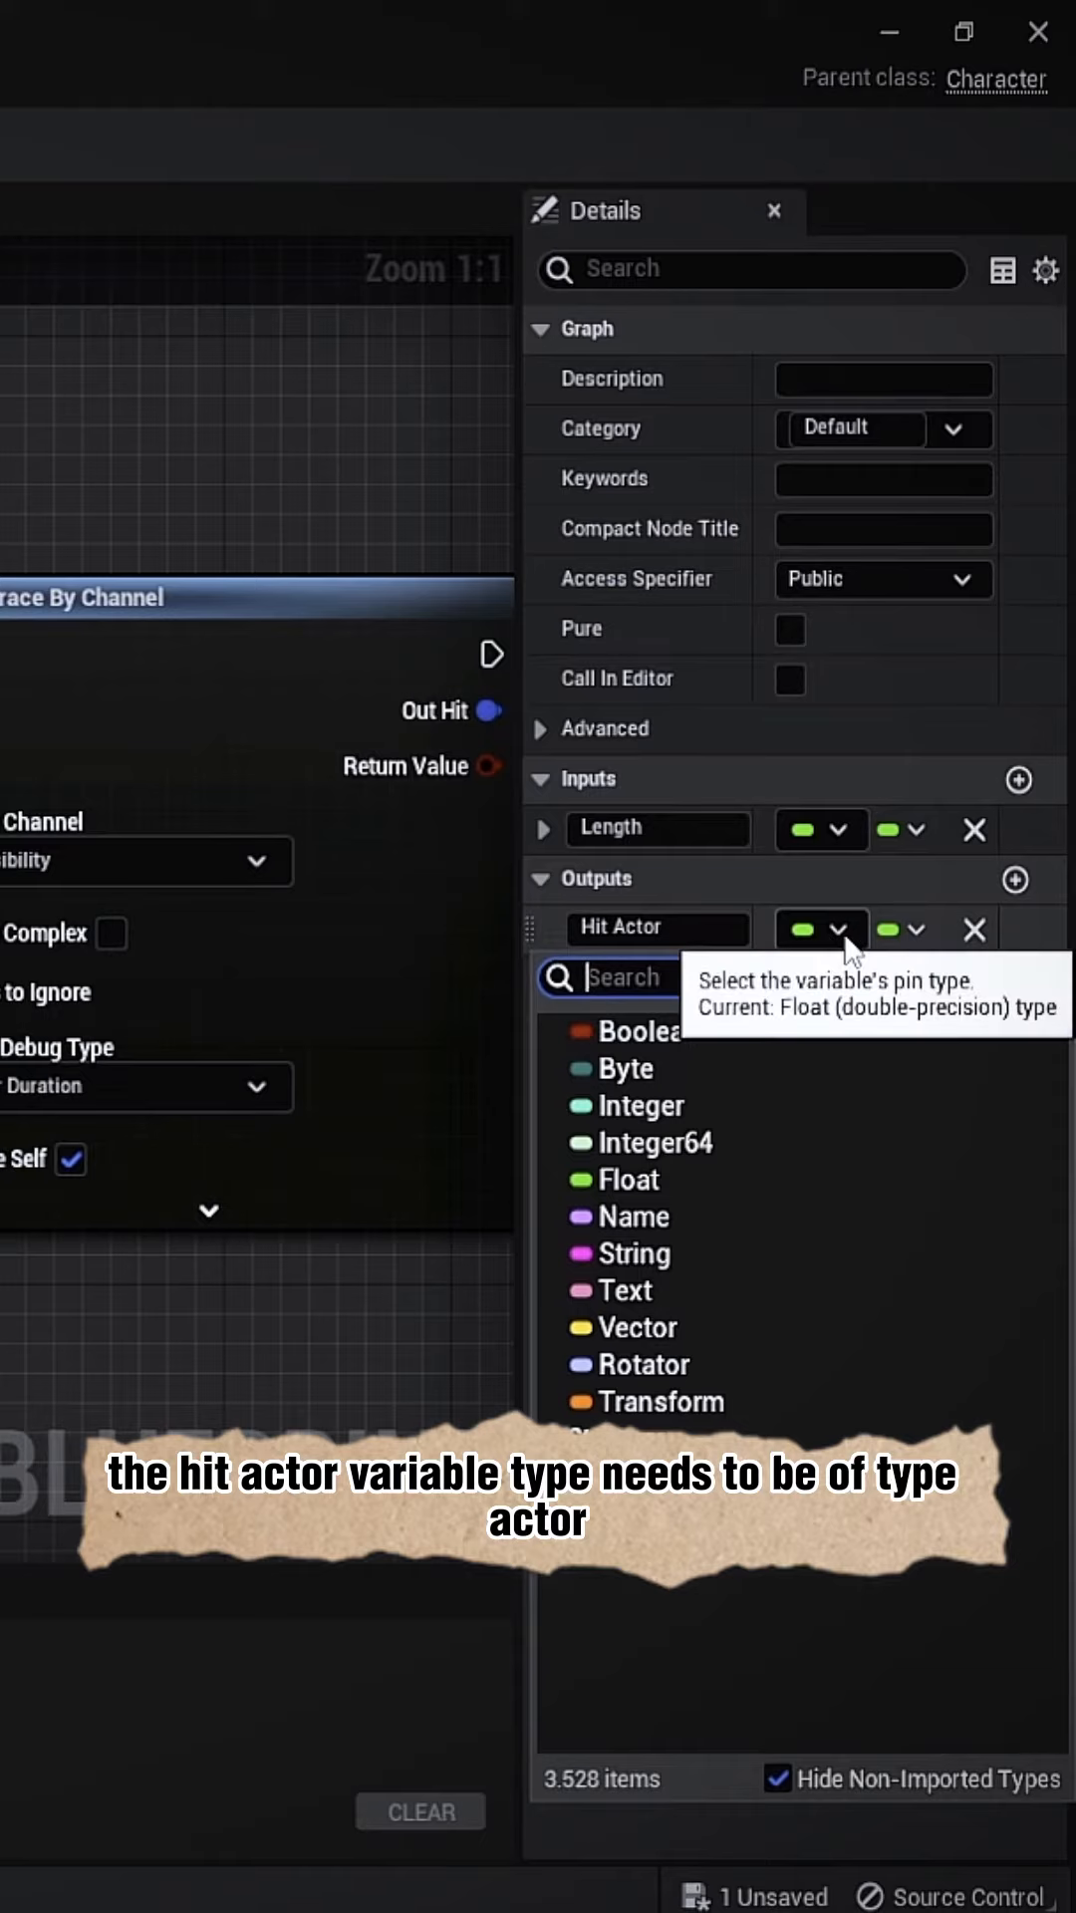
pyautogui.write('Actor')
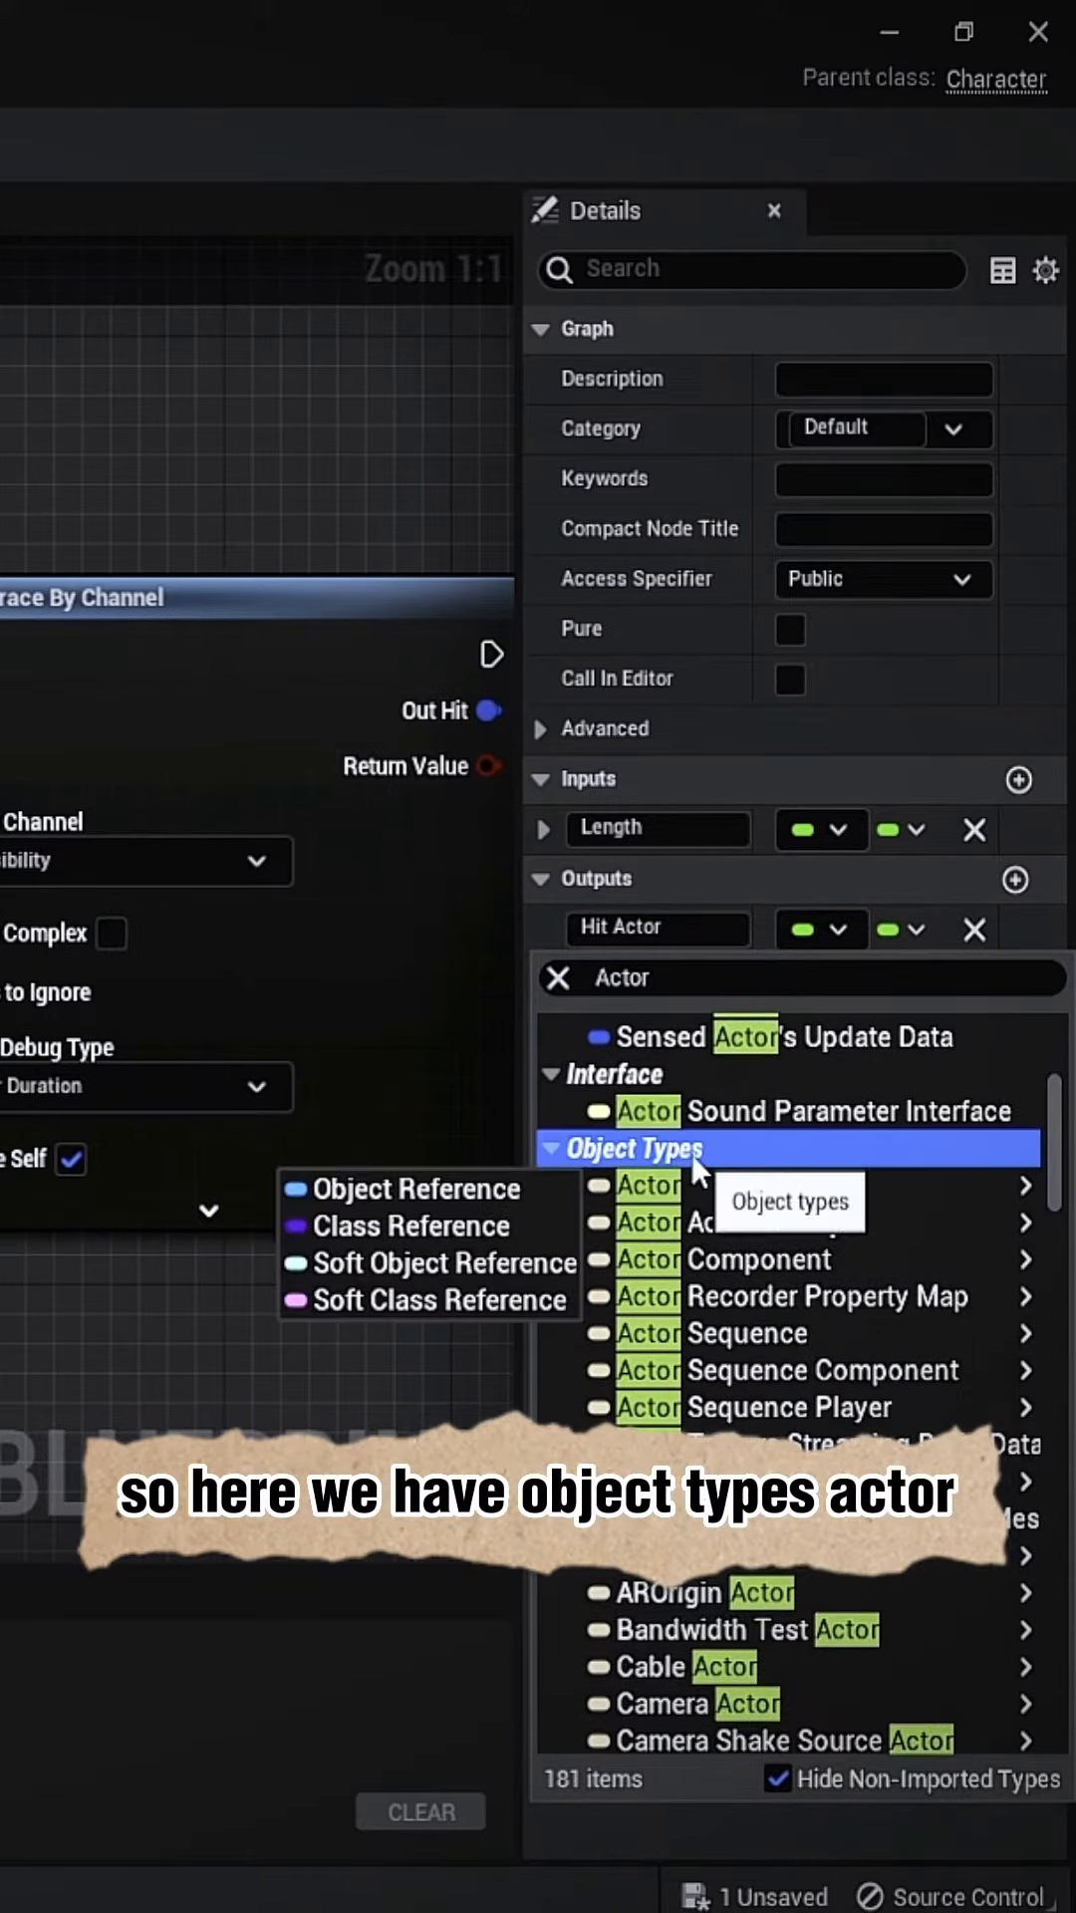
pyautogui.moveTo(420, 1187)
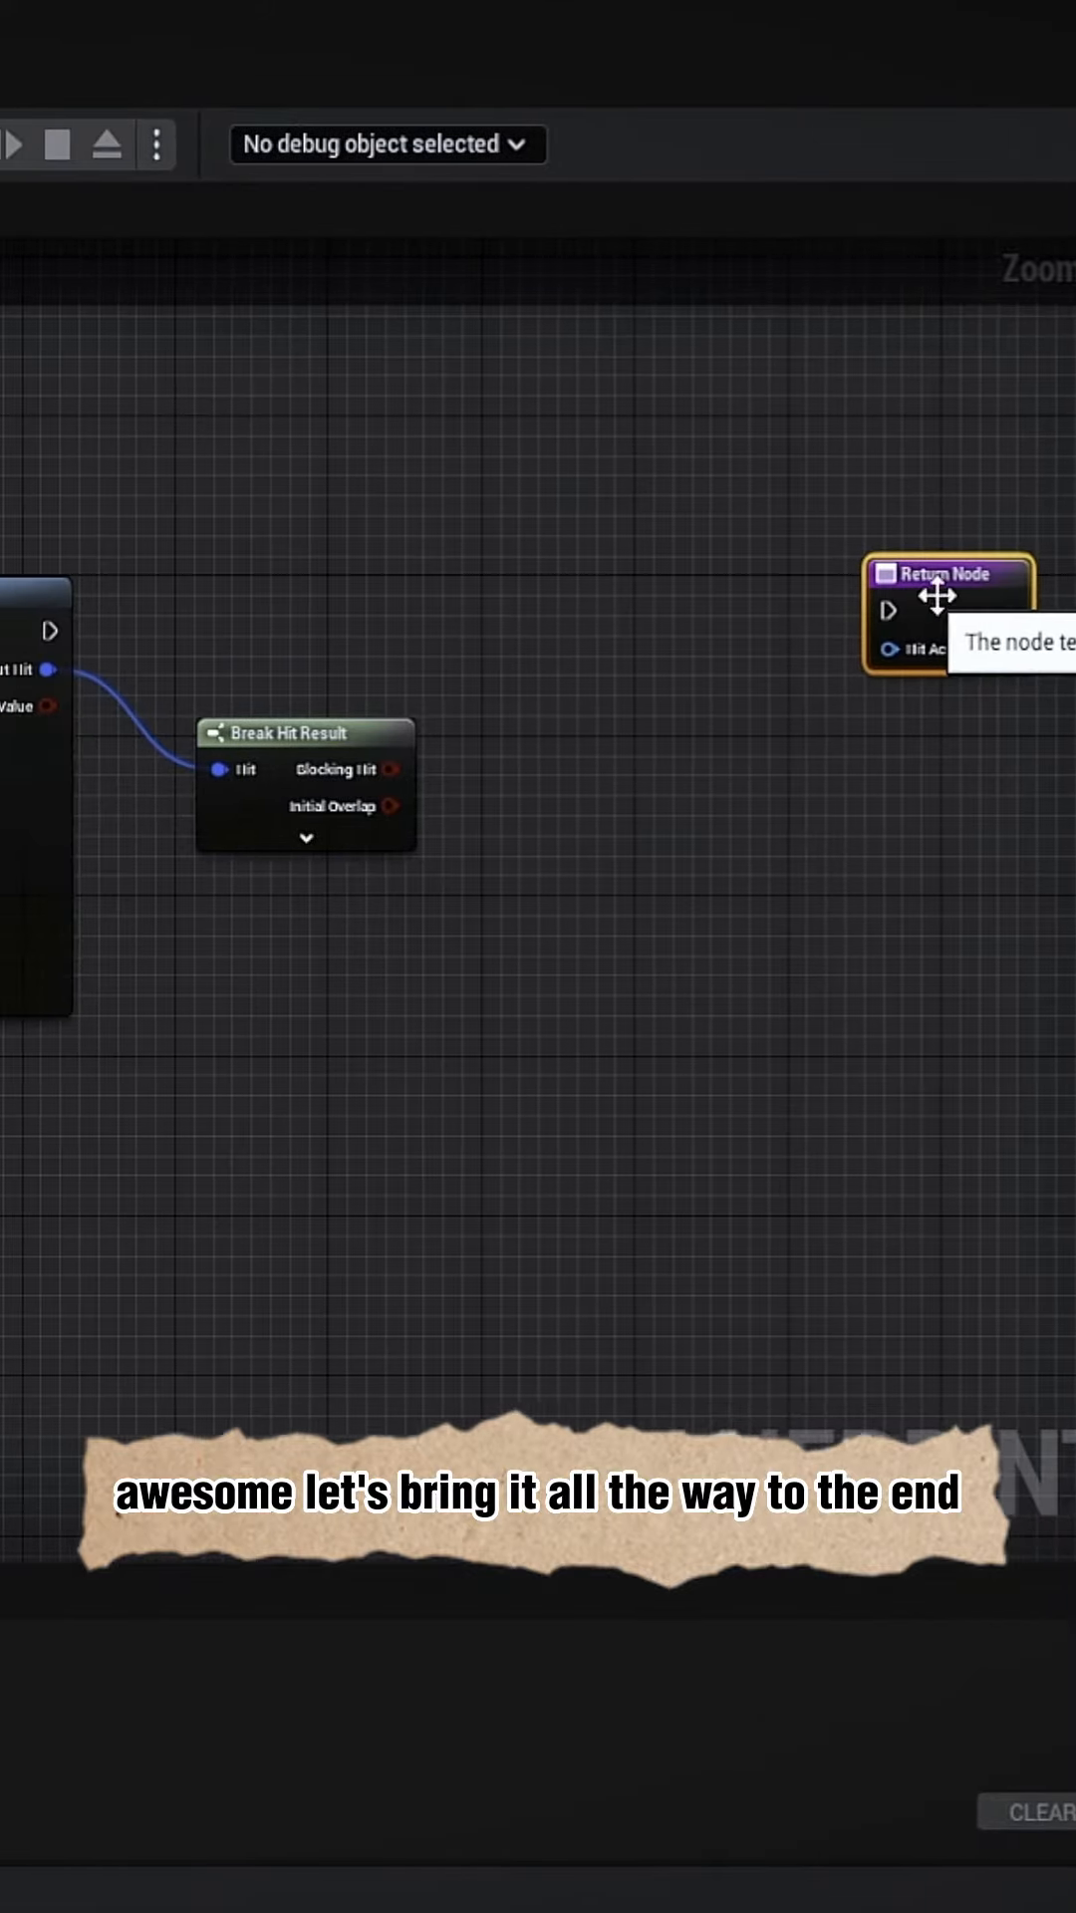
# Step: Expand the Break Hit Result node to reveal all its output pins
pyautogui.click(306, 838)
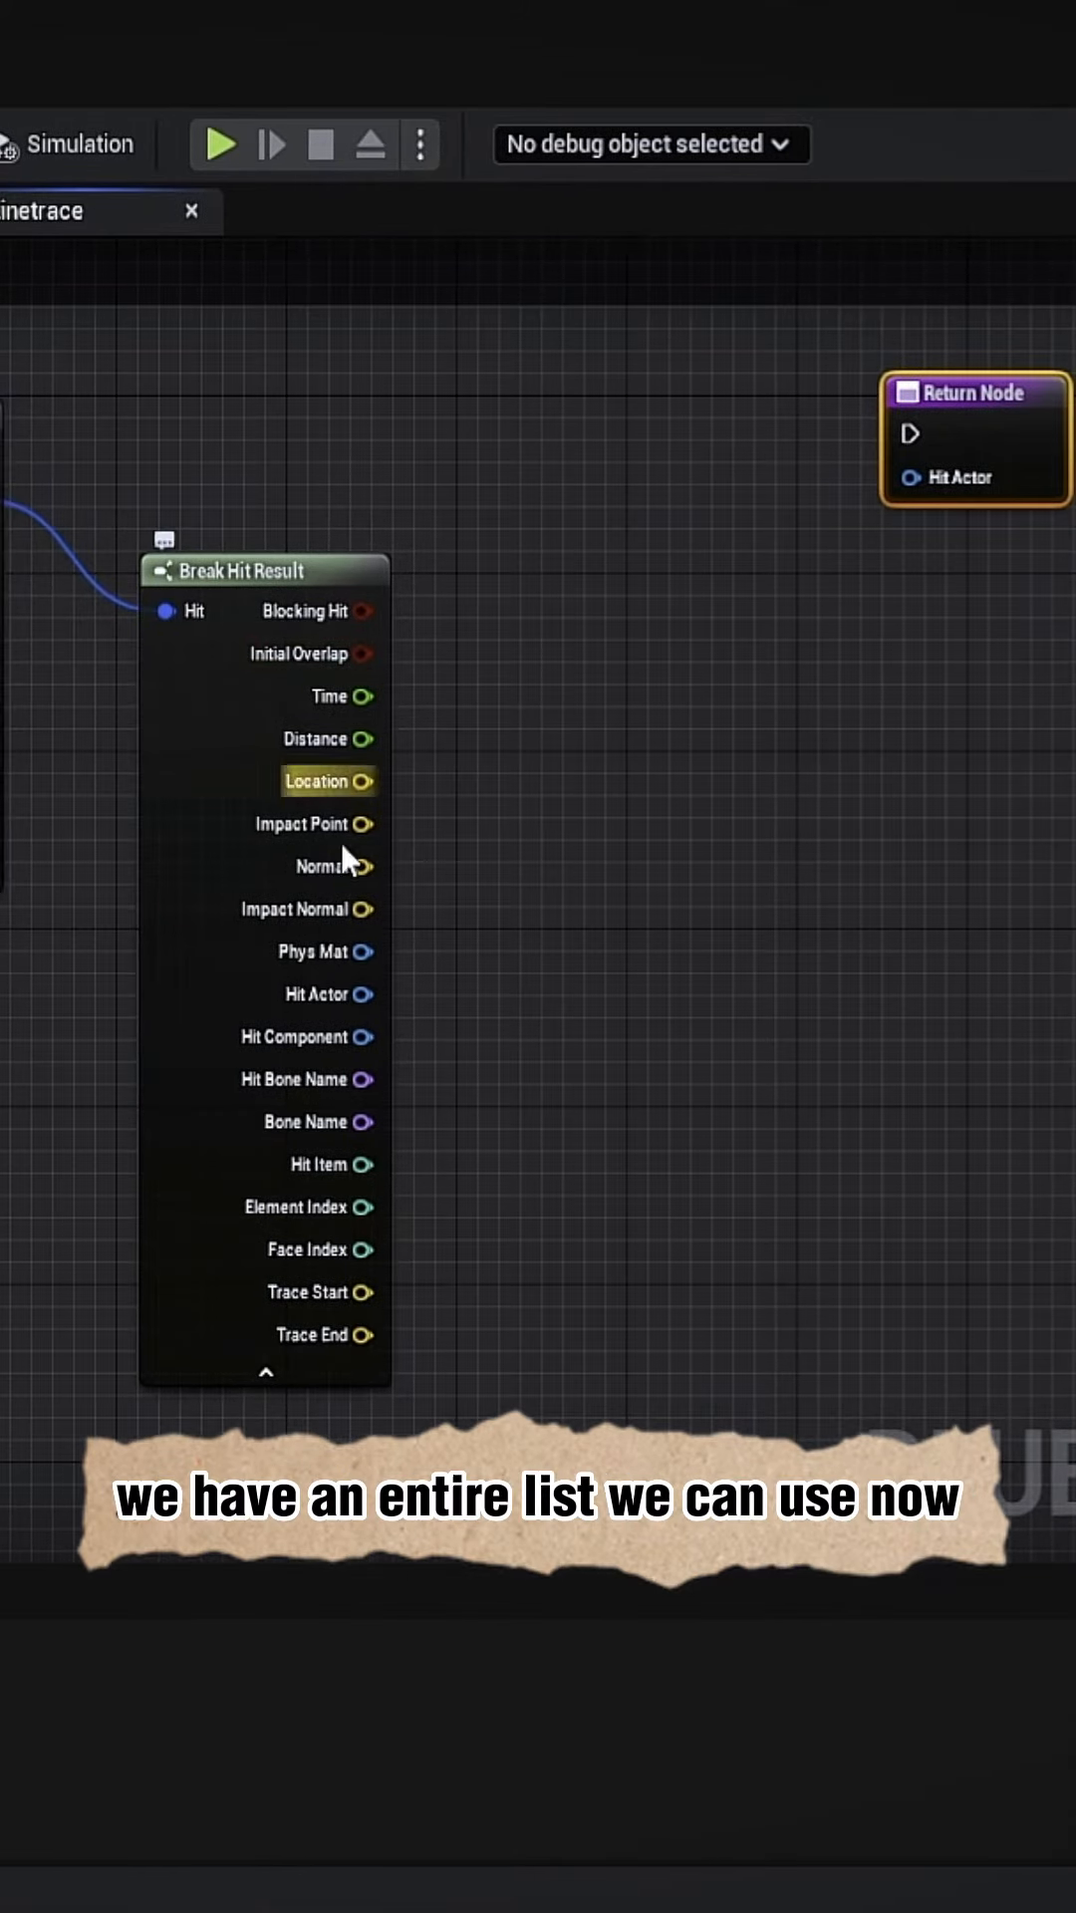
pyautogui.moveTo(696, 993)
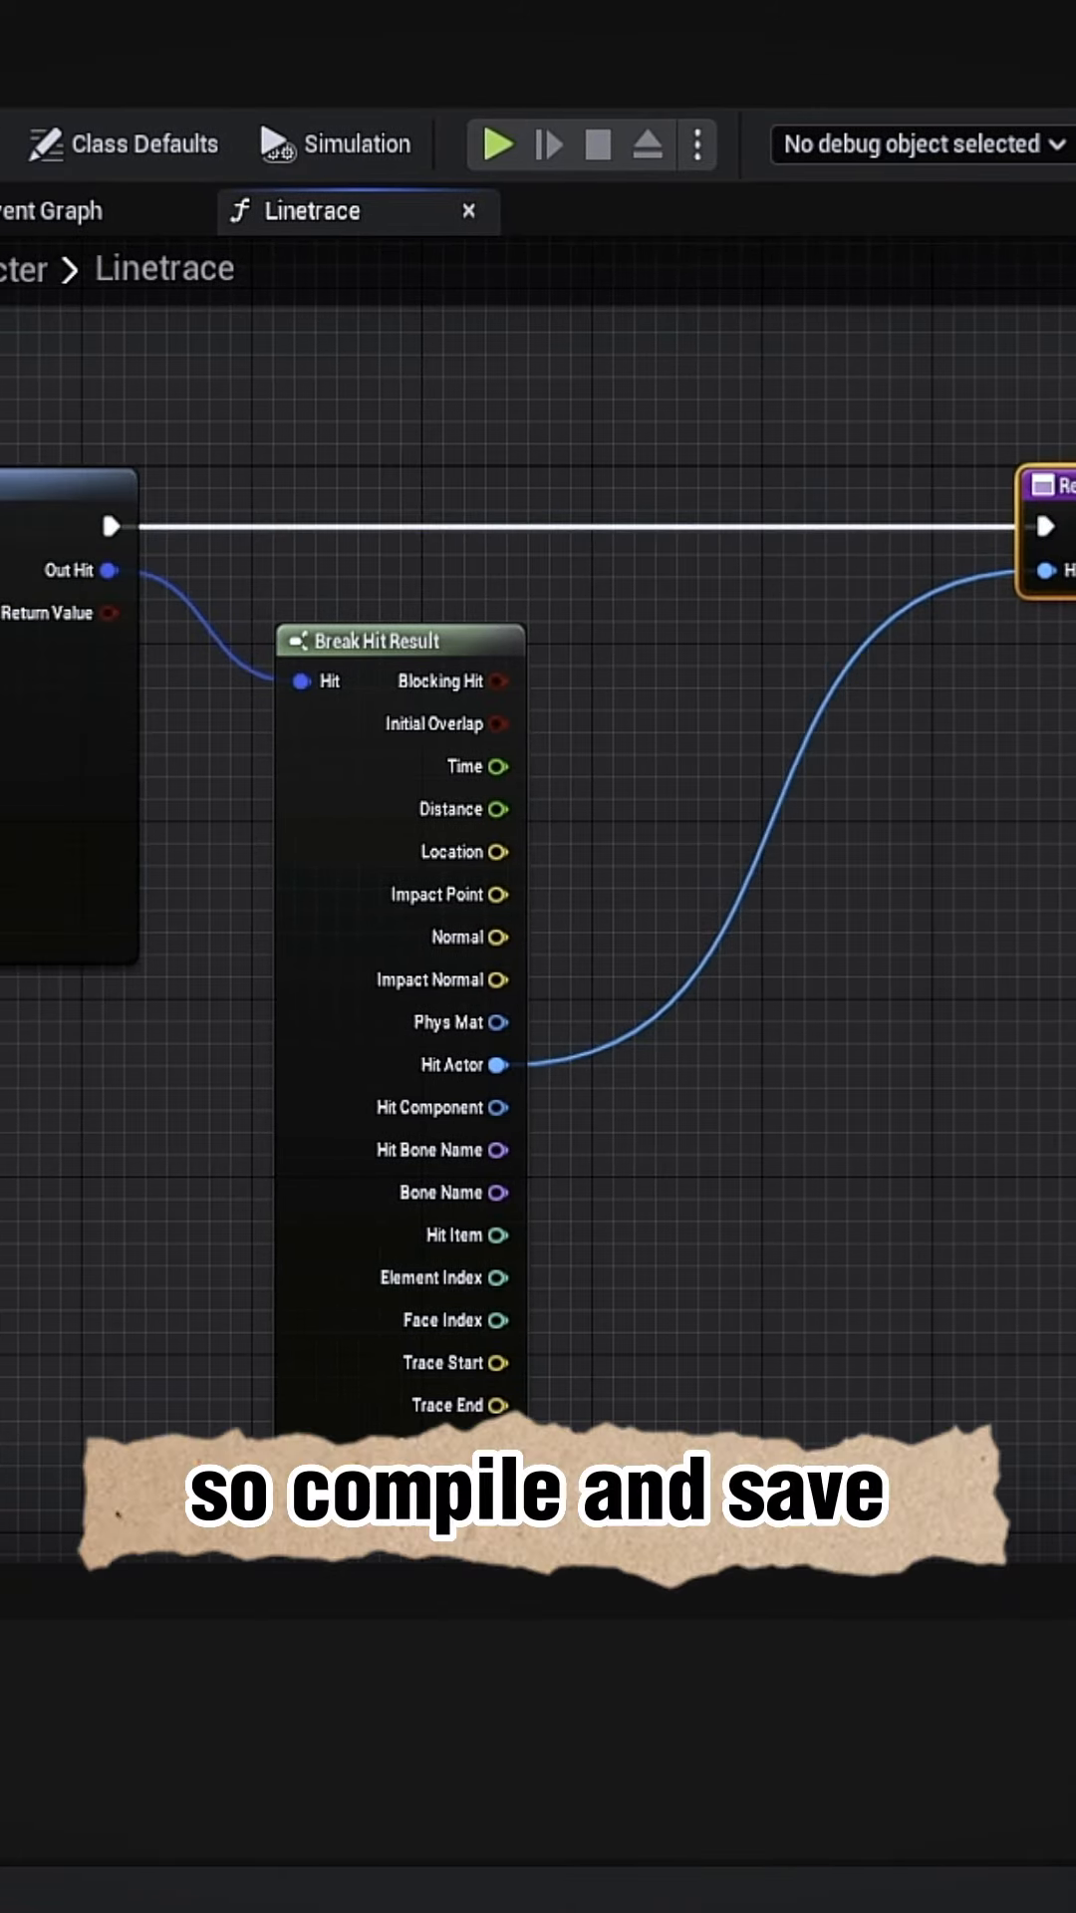
# Step: Wire Hit Actor and execution into the Return Node, then compile the blueprint
pyautogui.click(496, 144)
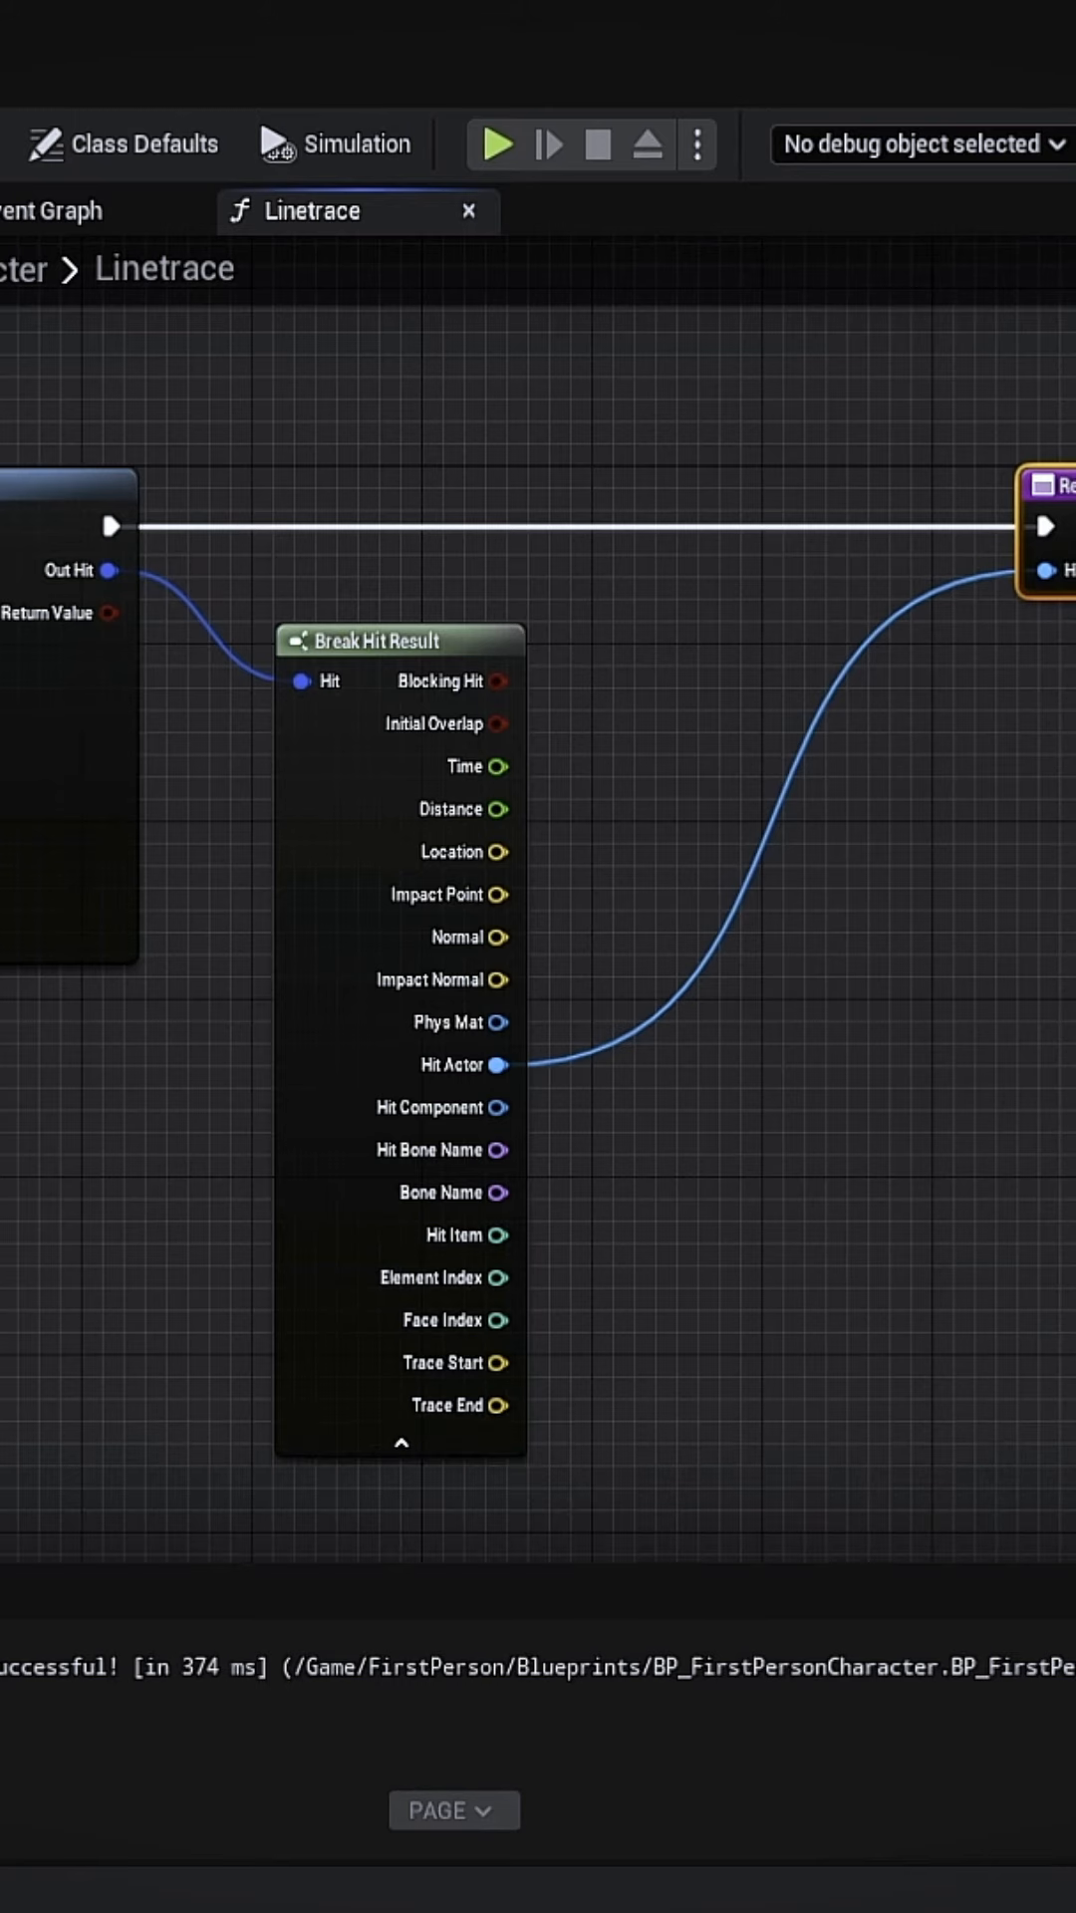